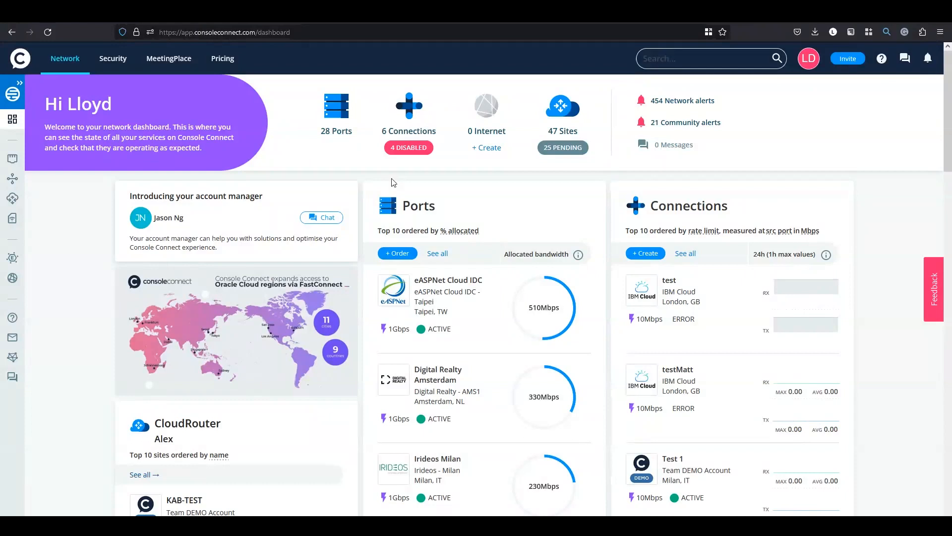
From the expanded sidebar, start a new Layer 2 connection under Connections.
{"action": "left_click", "coordinate": [13, 84]}
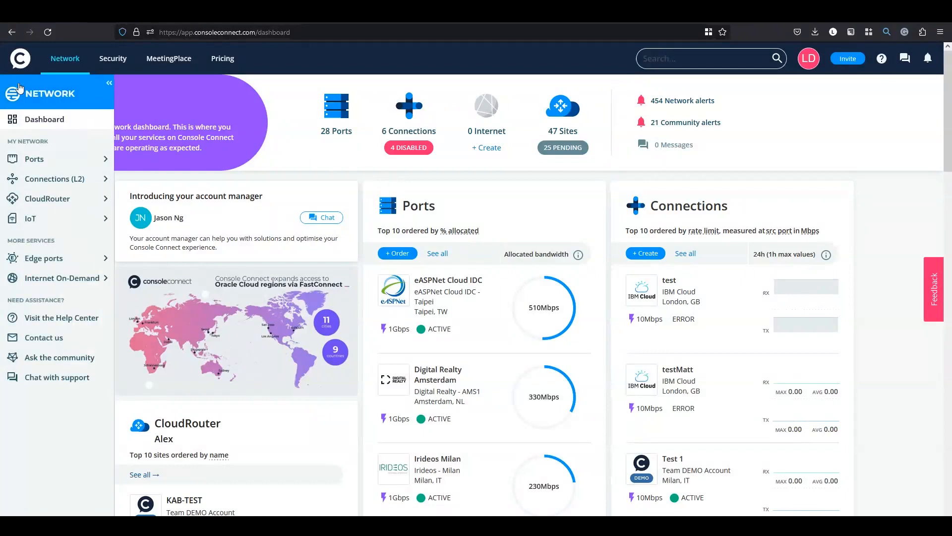
{"action": "left_click", "coordinate": [54, 178]}
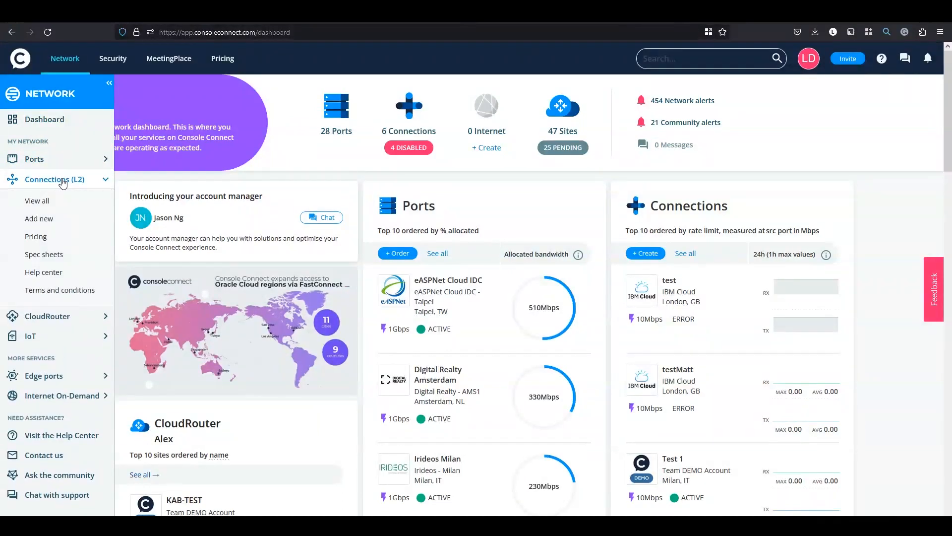
{"action": "left_click", "coordinate": [38, 218]}
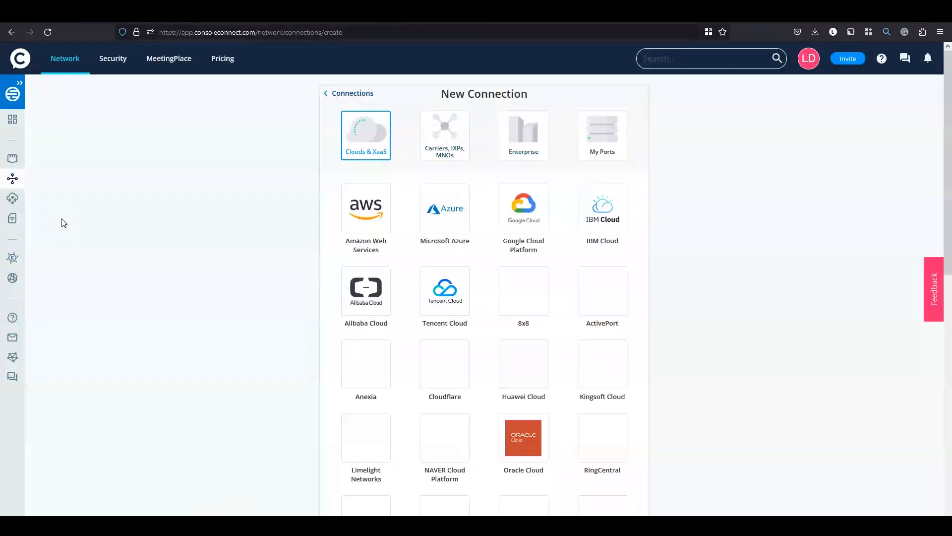
{"action": "mouse_move", "coordinate": [279, 157]}
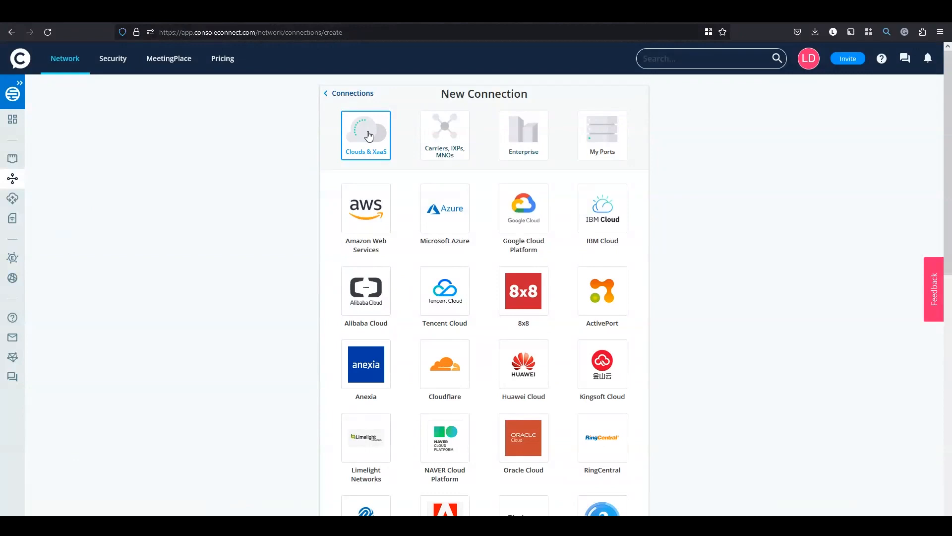
Choose Alibaba Cloud as the connection's destination provider.
{"action": "left_click", "coordinate": [365, 290]}
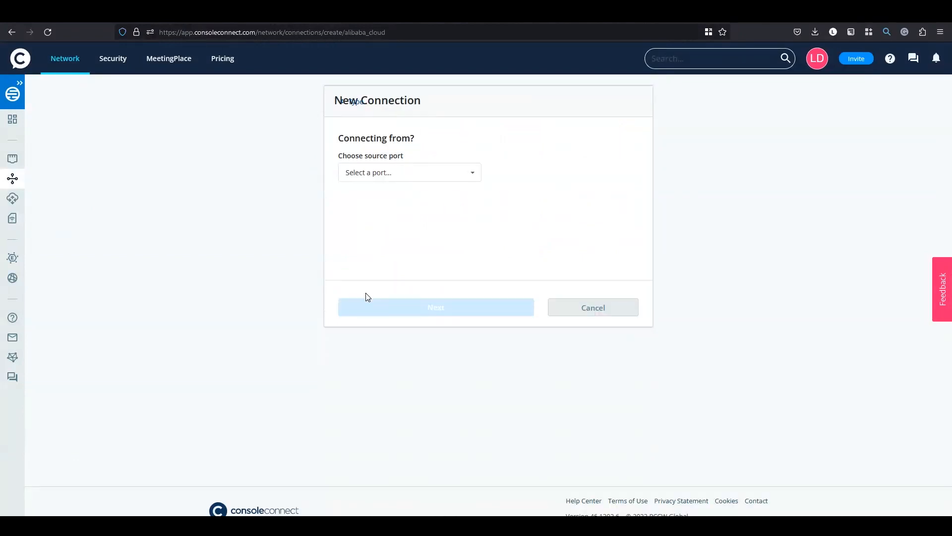
Use Irideos Milan as the source port with Pay as you Go billing, then continue.
{"action": "left_click", "coordinate": [409, 172]}
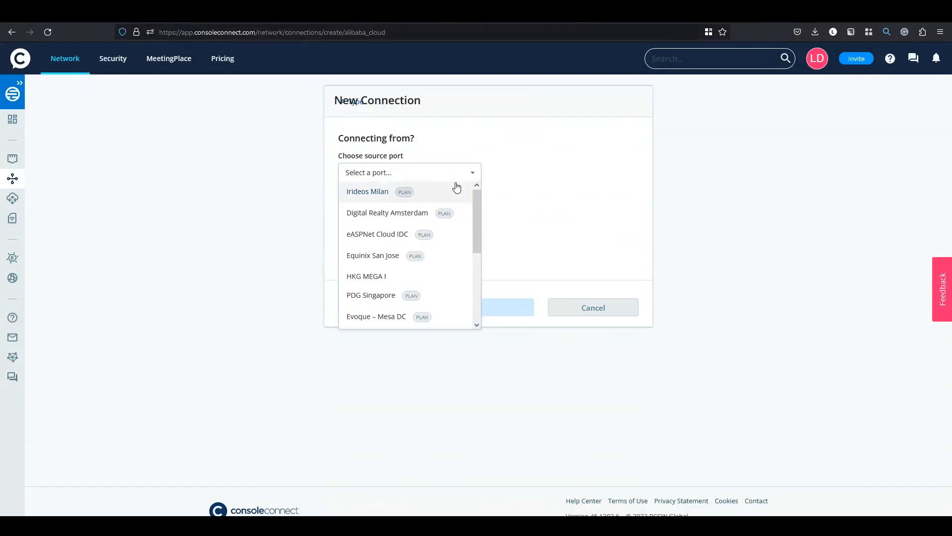
{"action": "left_click", "coordinate": [366, 191]}
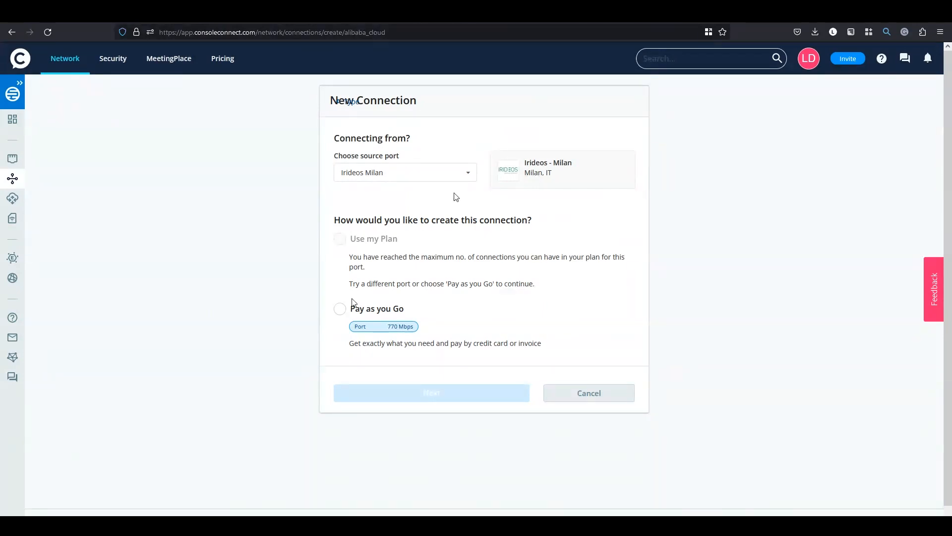
{"action": "left_click", "coordinate": [340, 308]}
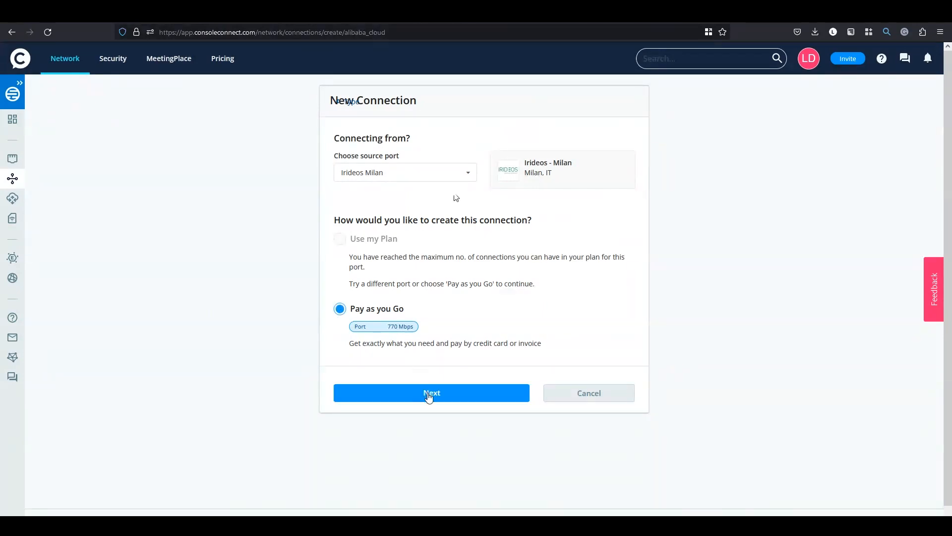
{"action": "left_click", "coordinate": [431, 393]}
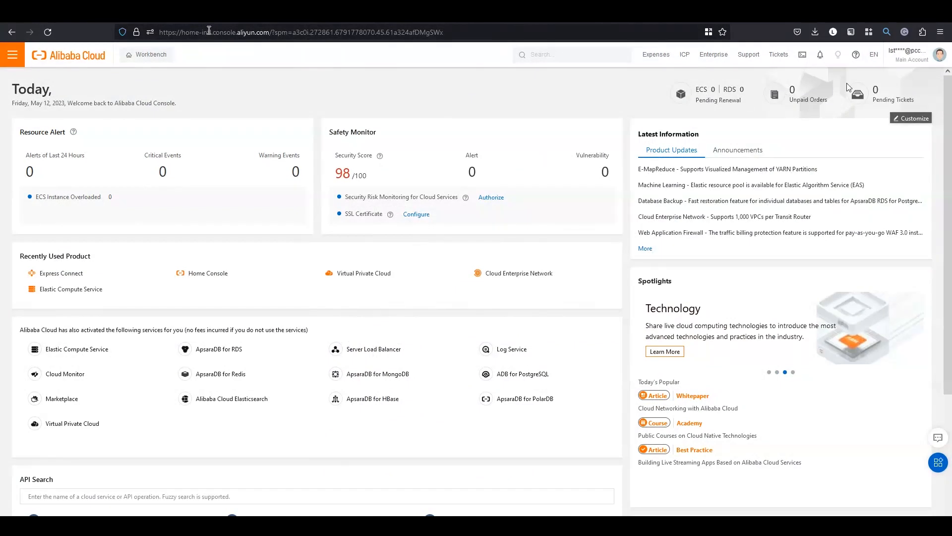
Switch browser tabs to look up the Alibaba Cloud account ID.
{"action": "left_click", "coordinate": [936, 55]}
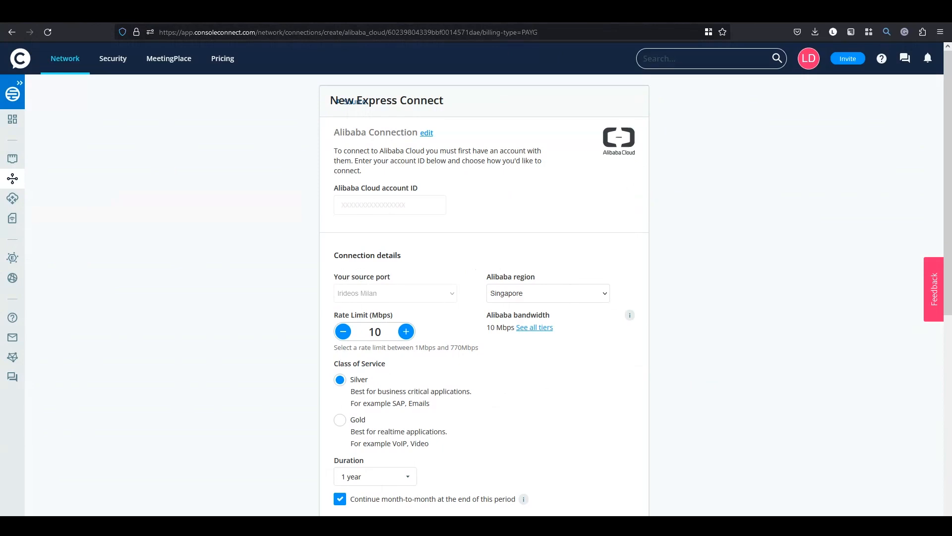
{"action": "type", "text": "5782827885201016"}
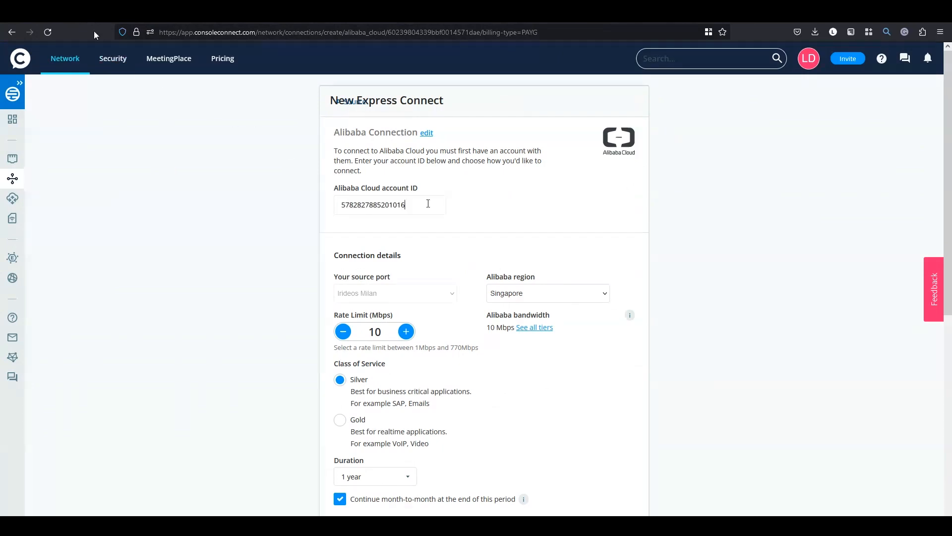
{"action": "left_click", "coordinate": [547, 293]}
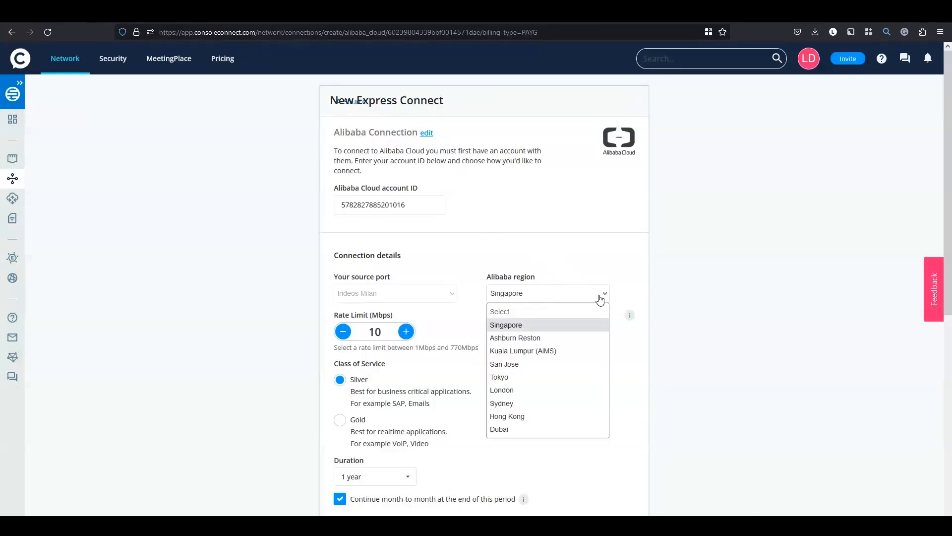
{"action": "mouse_move", "coordinate": [585, 377]}
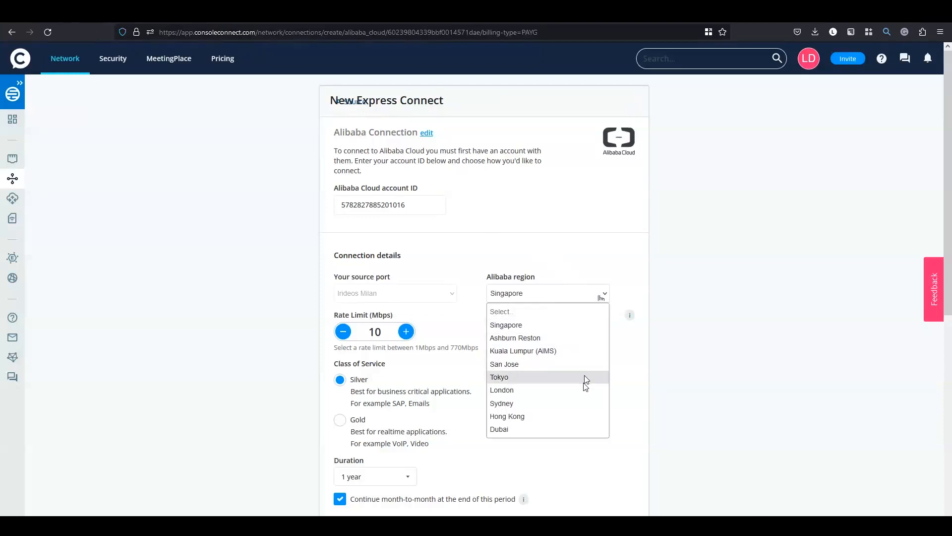
{"action": "left_click", "coordinate": [501, 390]}
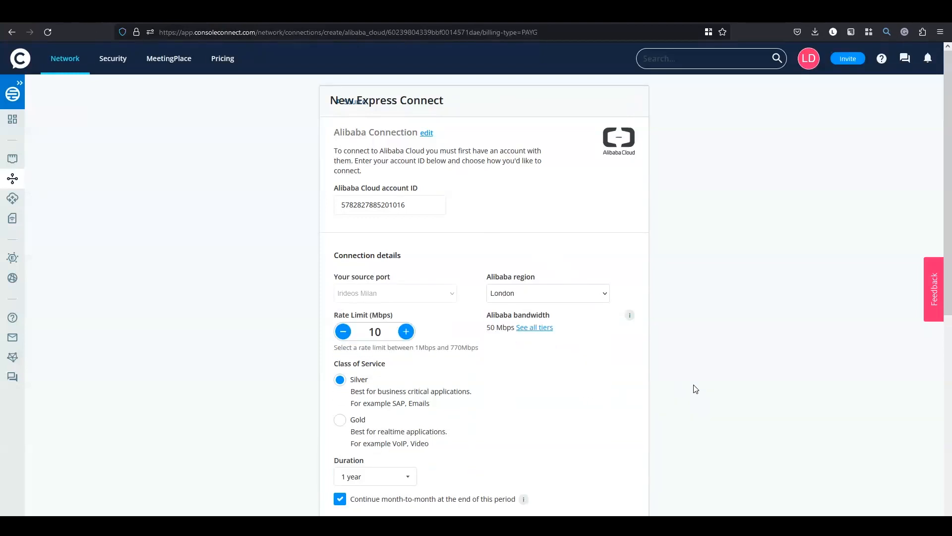
{"action": "scroll", "scroll_direction": "down", "scroll_amount": 3}
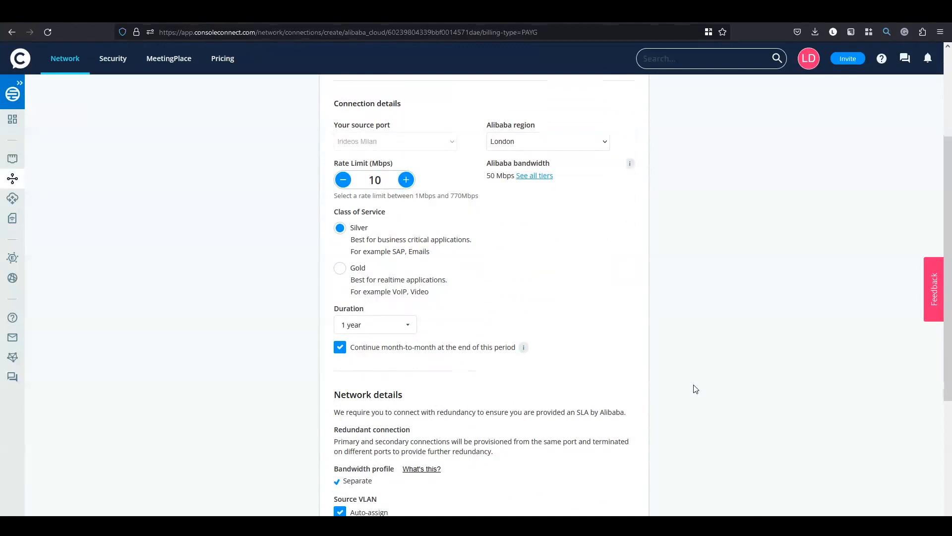
{"action": "scroll", "scroll_direction": "down", "scroll_amount": 3}
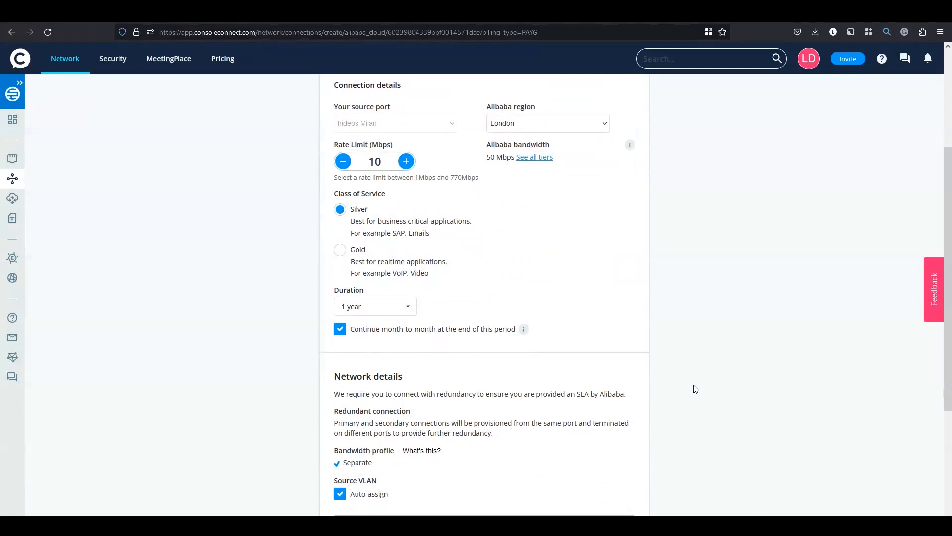
{"action": "scroll", "scroll_direction": "down", "scroll_amount": 3}
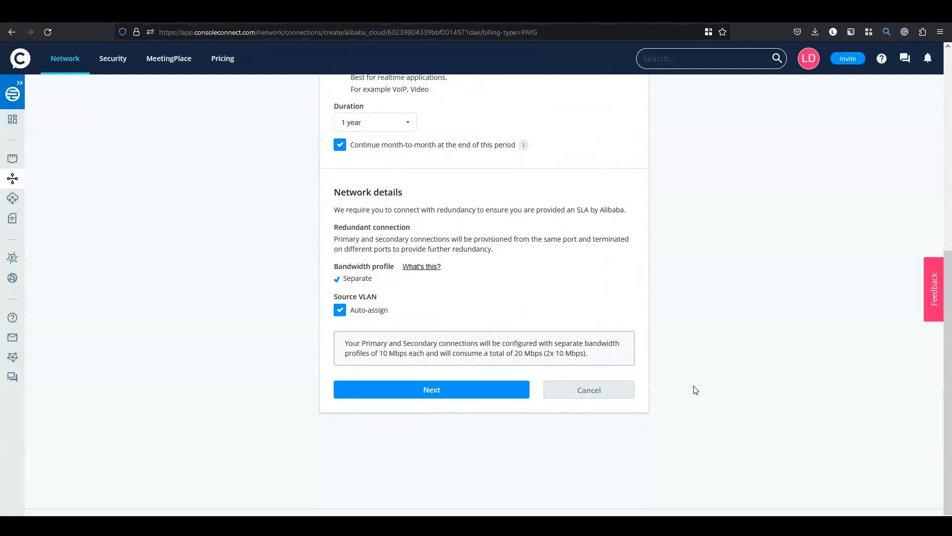
On the $73.85/month invoice payment step, accept the Terms of Use and L2 service terms.
{"action": "left_click", "coordinate": [431, 390]}
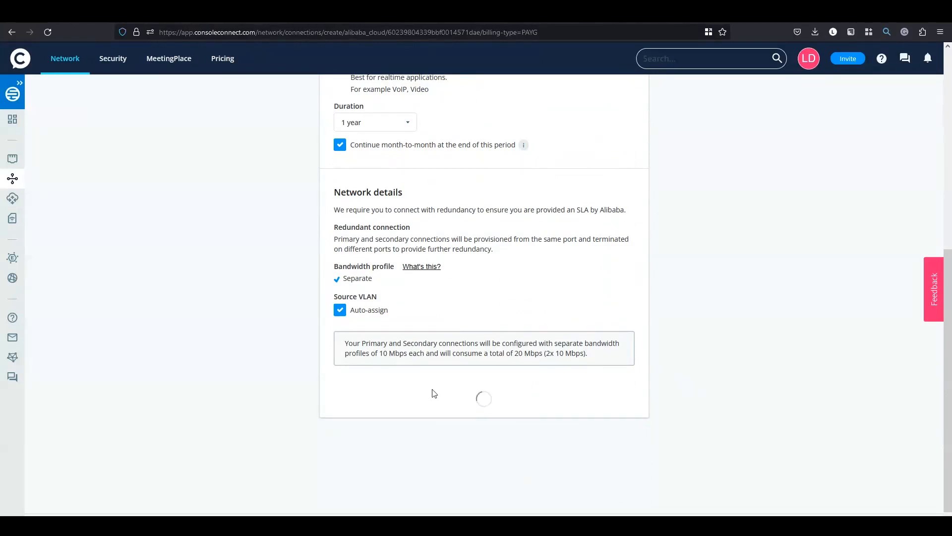
{"action": "scroll", "scroll_direction": "down", "scroll_amount": 3}
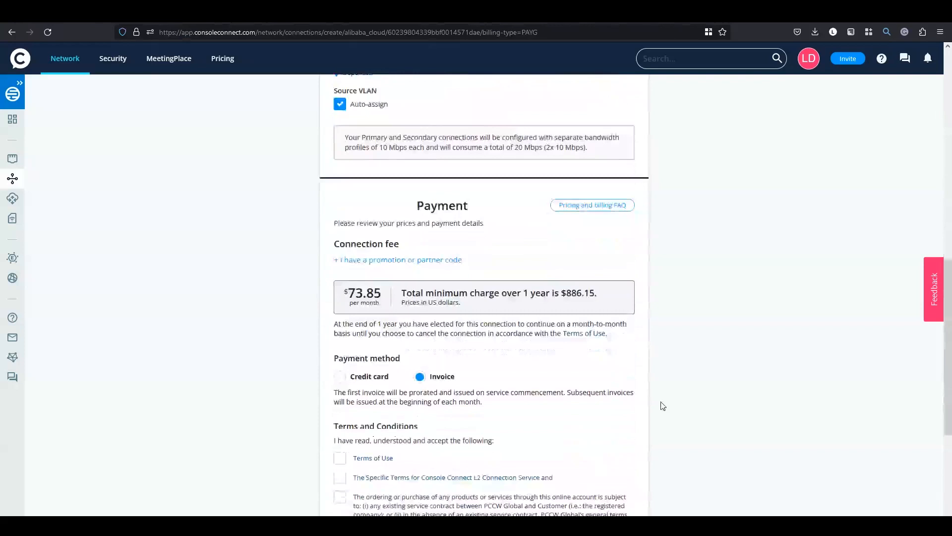
{"action": "scroll", "scroll_direction": "down", "scroll_amount": 3}
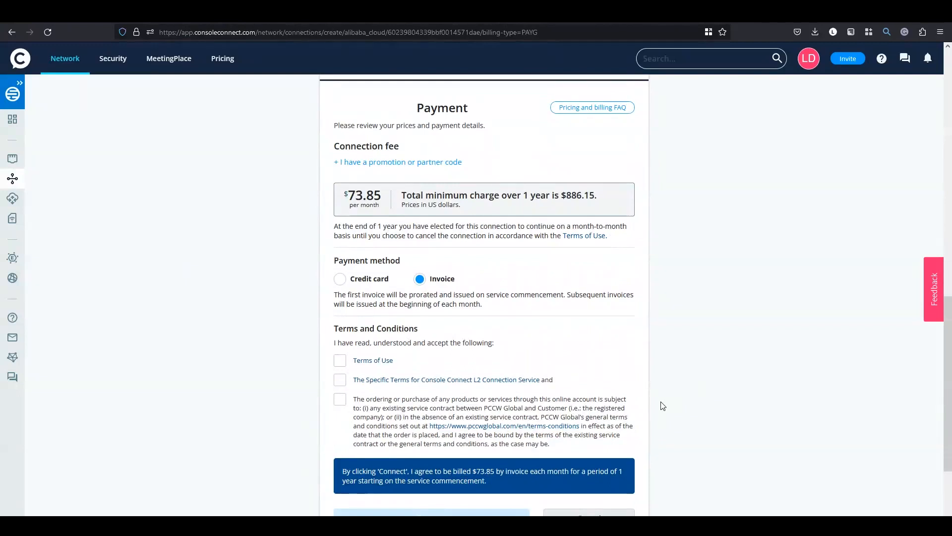
{"action": "mouse_move", "coordinate": [660, 404]}
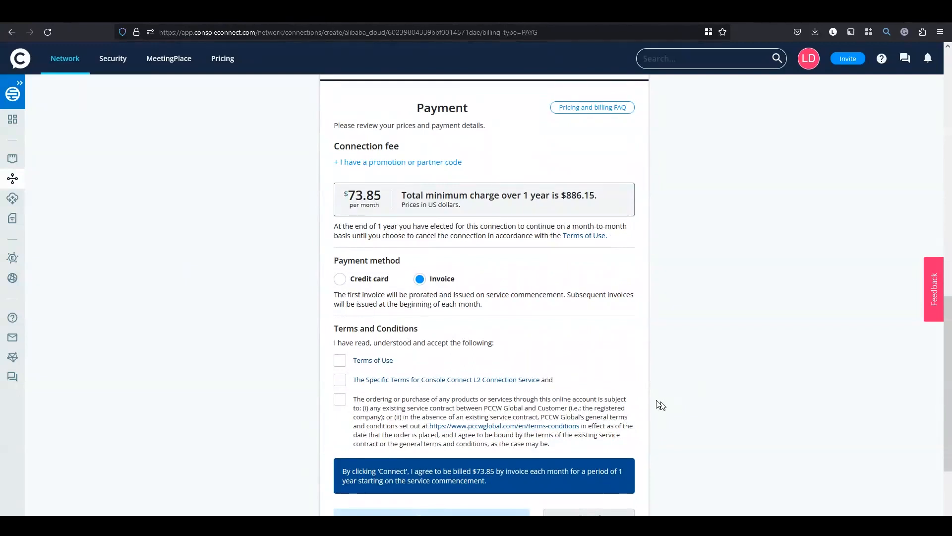
{"action": "left_click", "coordinate": [340, 359]}
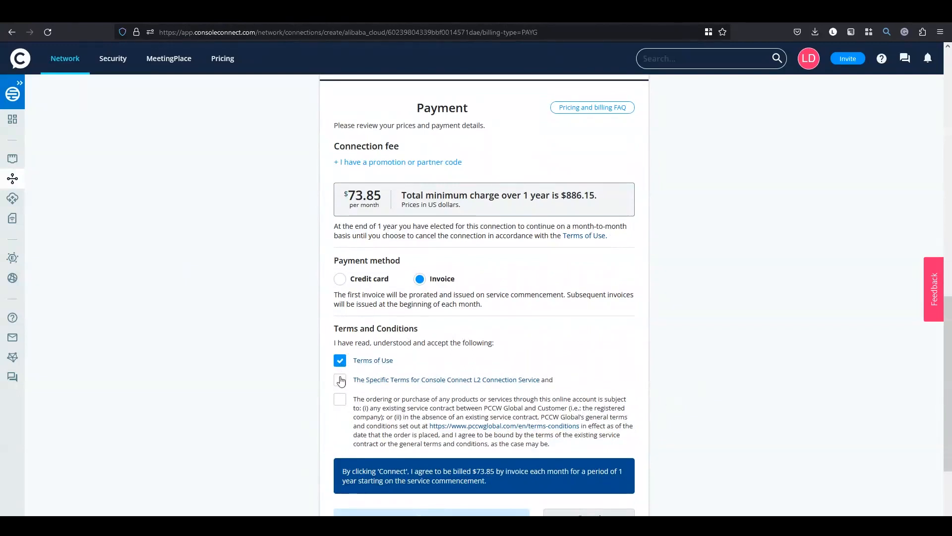
{"action": "left_click", "coordinate": [340, 379]}
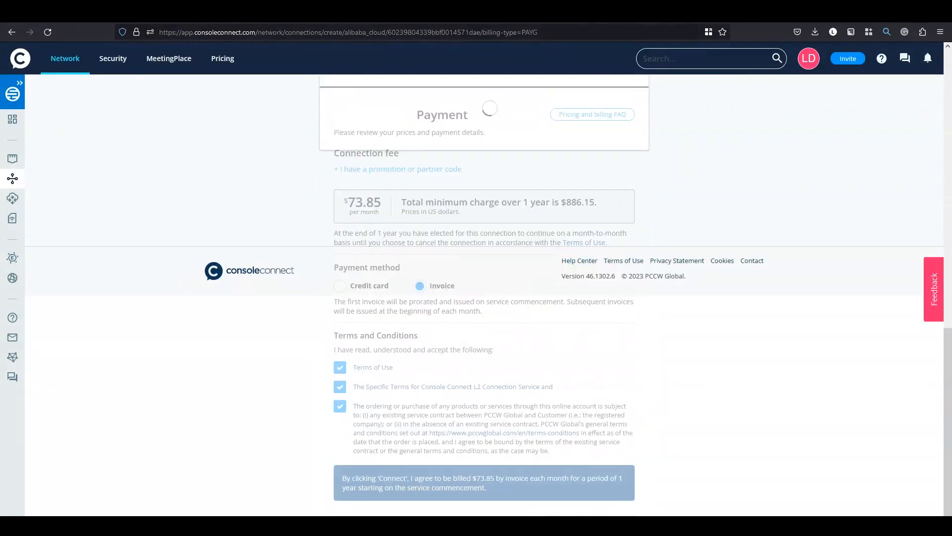
{"action": "mouse_move", "coordinate": [859, 472]}
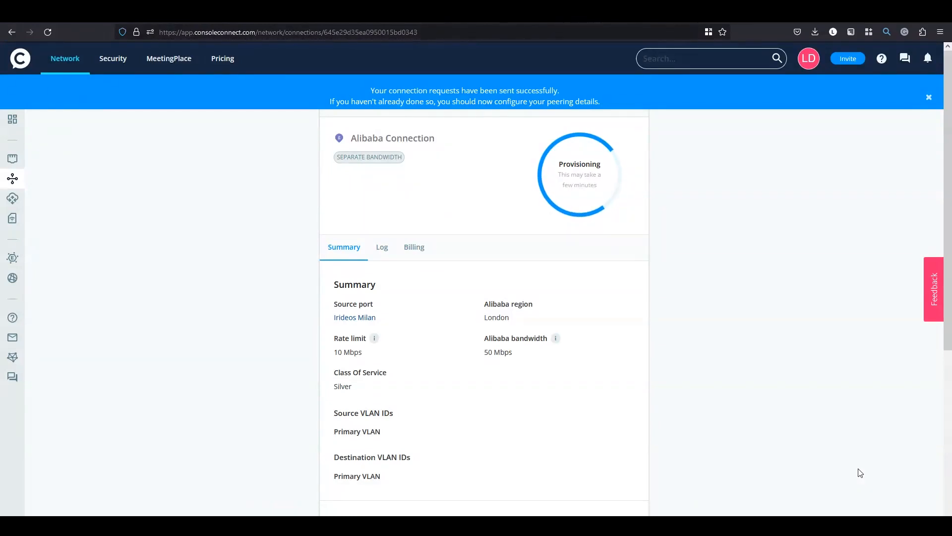
{"action": "mouse_move", "coordinate": [106, 222]}
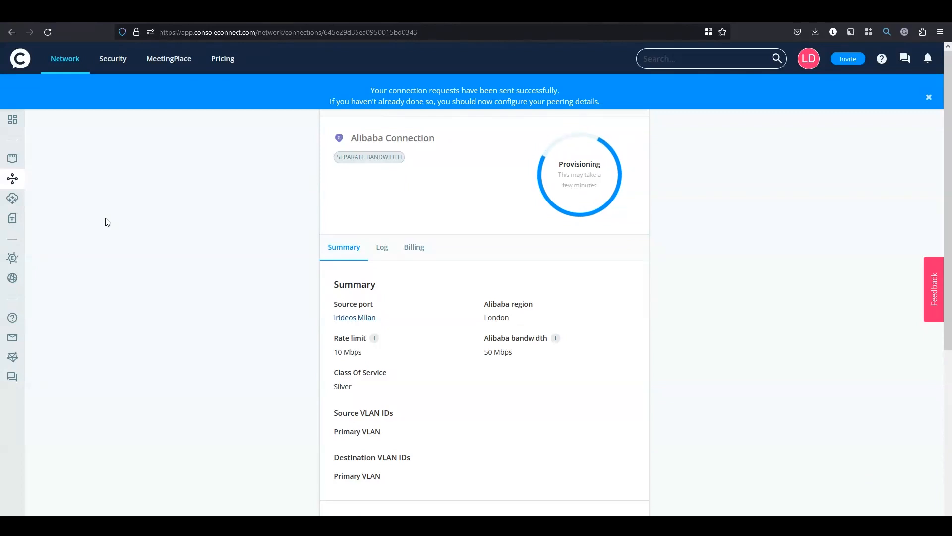
Reload the connection page to confirm the Milan–London connection is provisioning.
{"action": "right_click", "coordinate": [107, 221]}
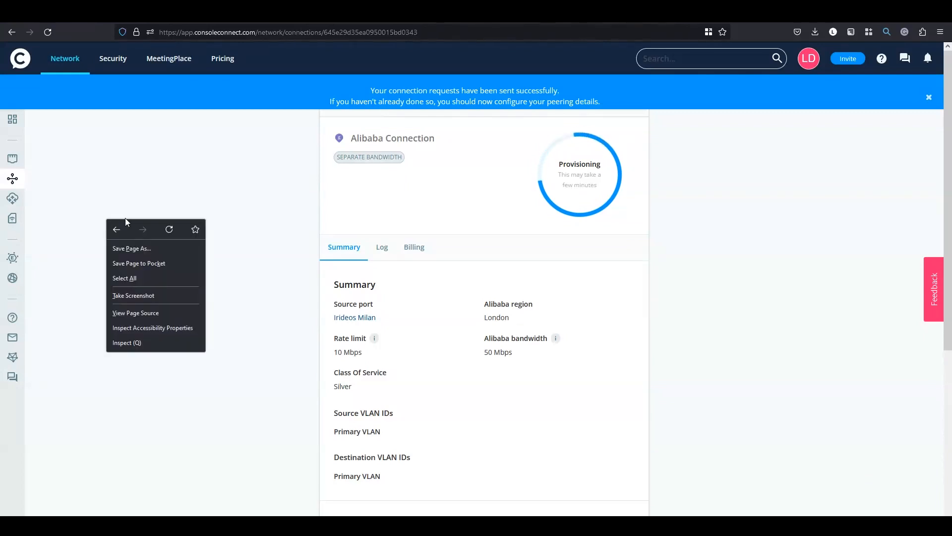
{"action": "left_click", "coordinate": [169, 230]}
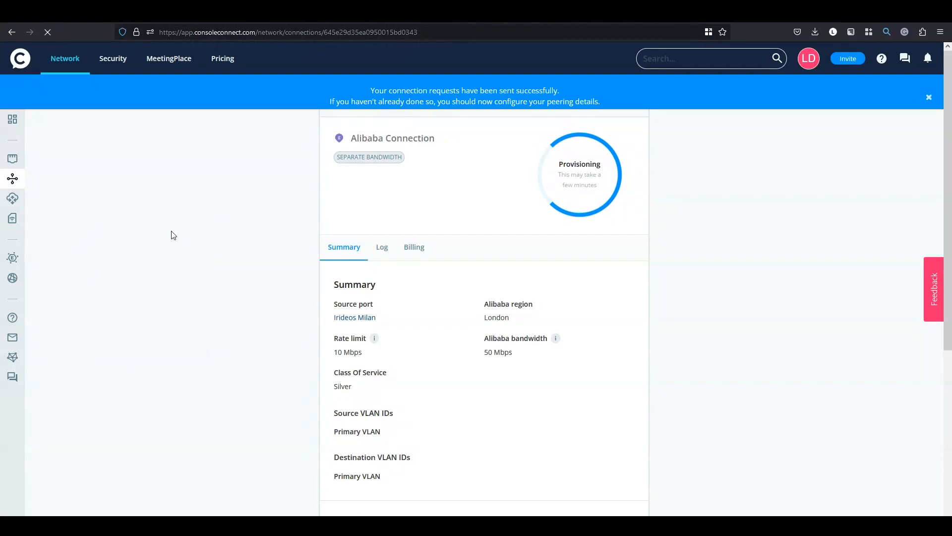